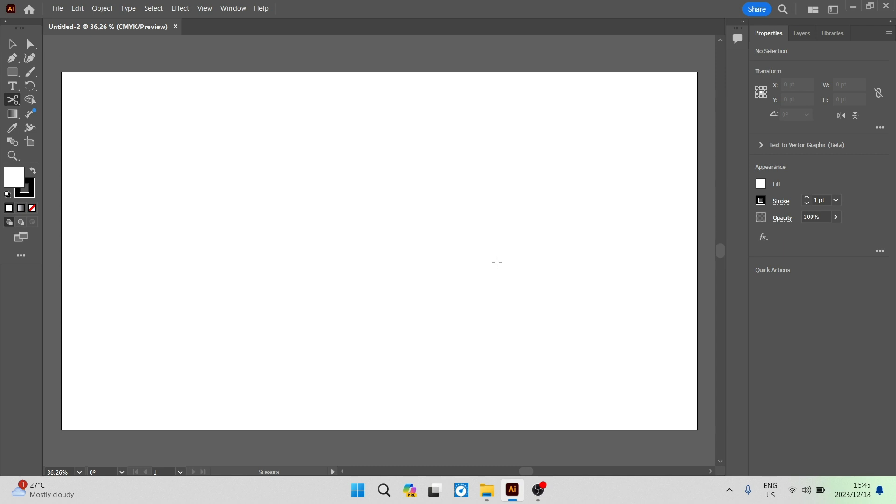
{"action": "mouse_move", "coordinate": [232, 142]}
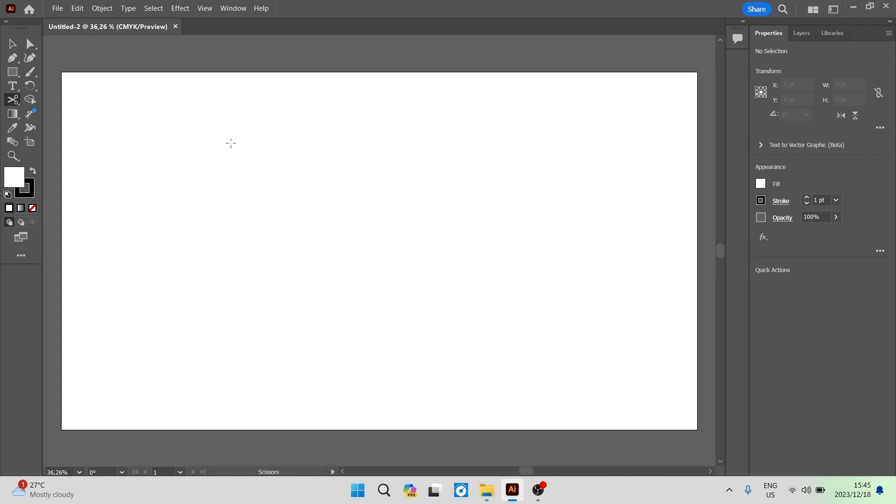
{"action": "mouse_move", "coordinate": [317, 218]}
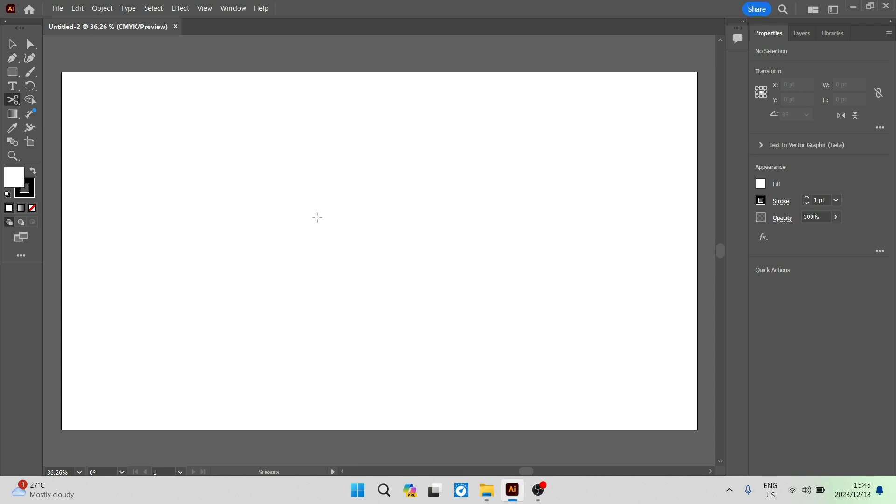
{"action": "mouse_move", "coordinate": [357, 292]}
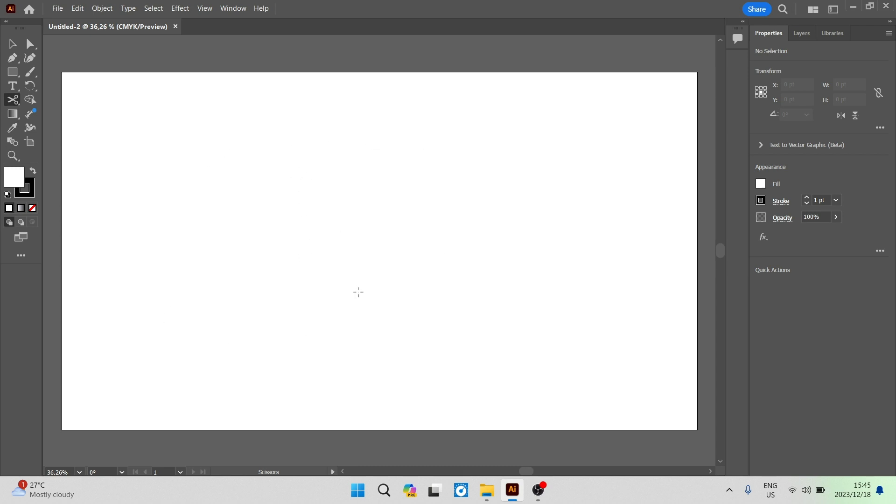
{"action": "mouse_move", "coordinate": [392, 261]}
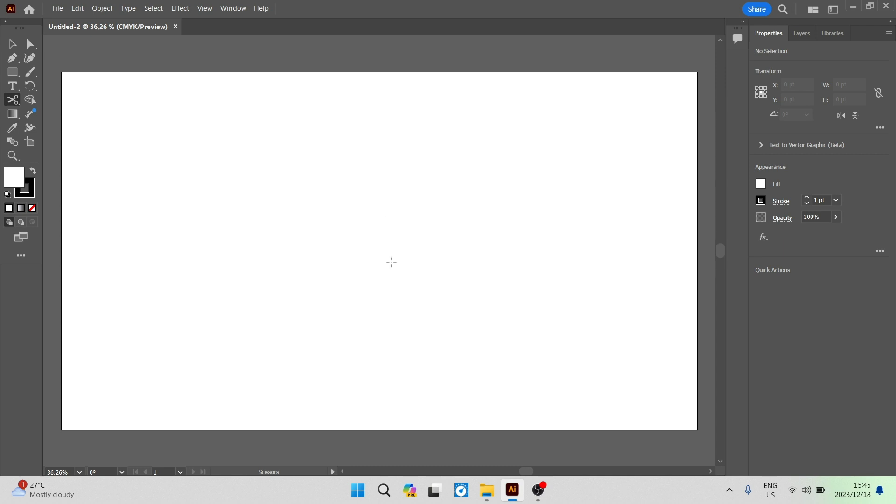
{"action": "mouse_move", "coordinate": [370, 222]}
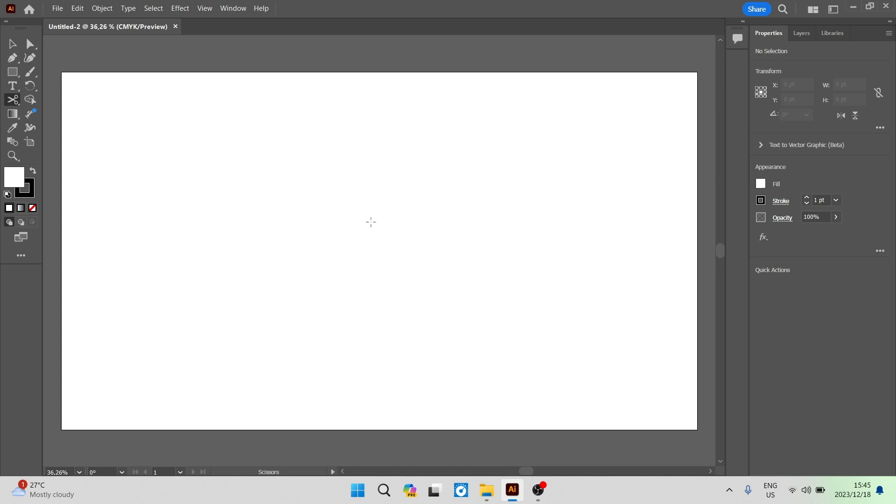
{"action": "mouse_move", "coordinate": [409, 192]}
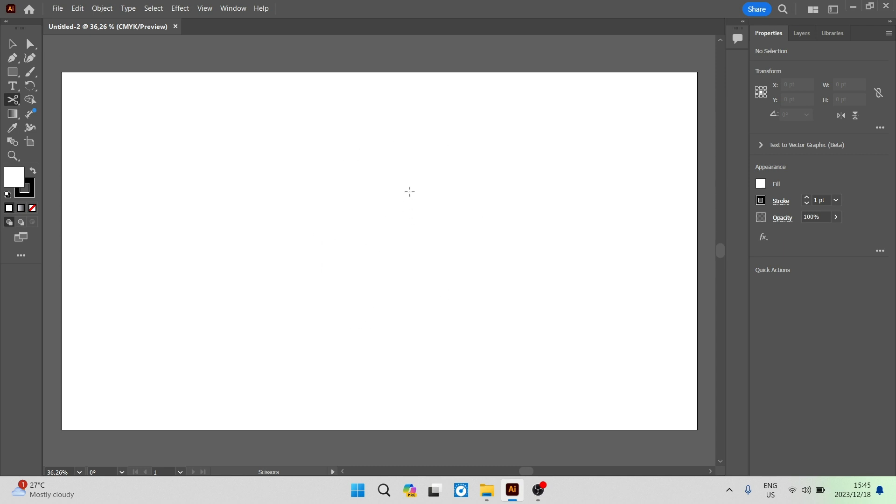
{"action": "mouse_move", "coordinate": [269, 67]}
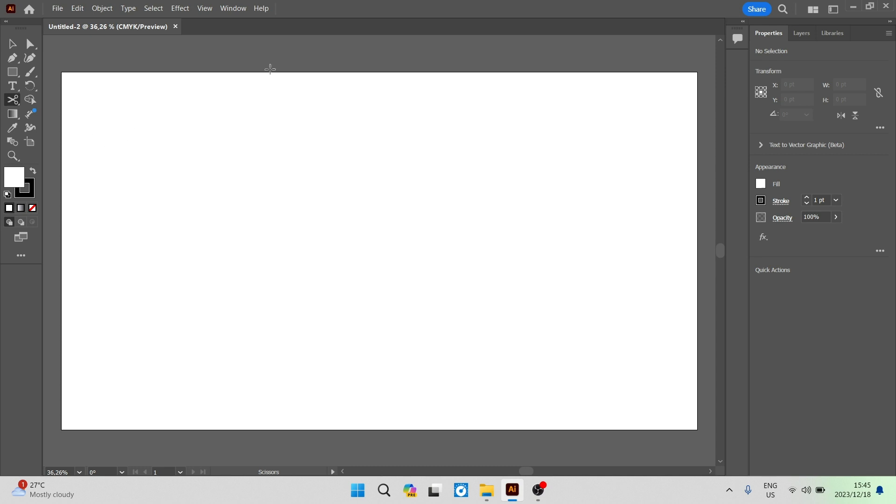
{"action": "mouse_move", "coordinate": [317, 246]}
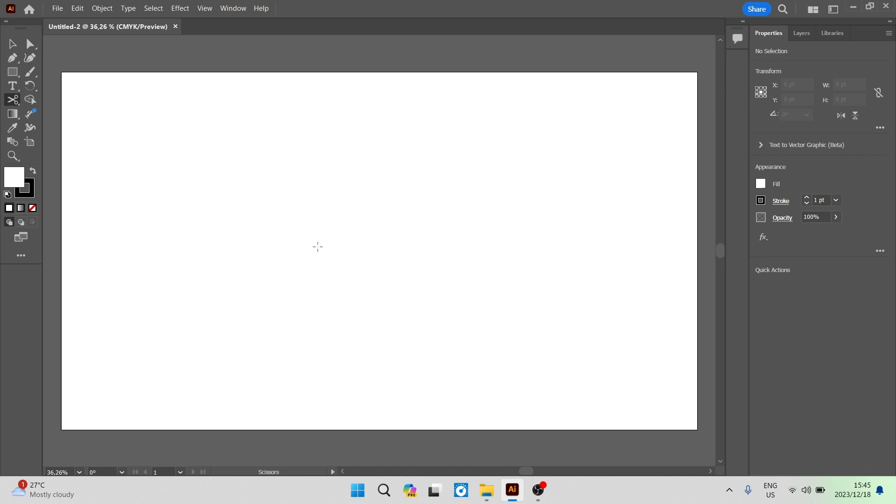
{"action": "mouse_move", "coordinate": [300, 147]}
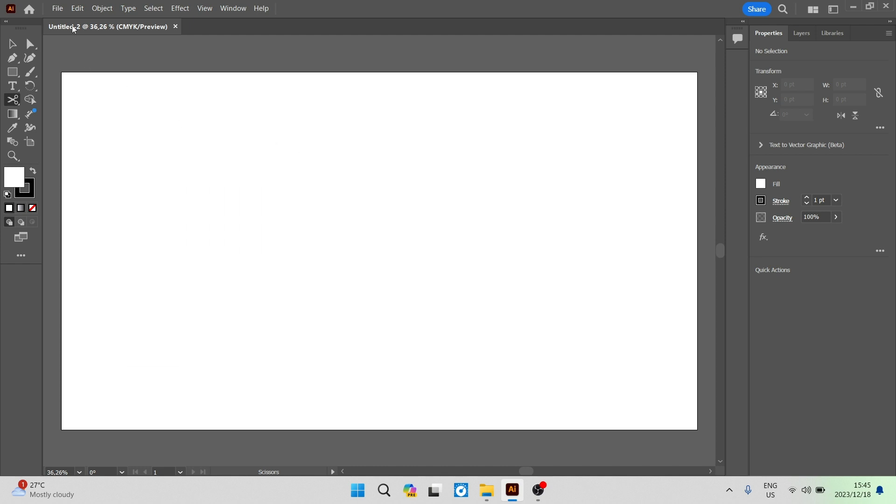
Bring up Document Setup from the File menu for the blank untitled document.
{"action": "left_click", "coordinate": [102, 8]}
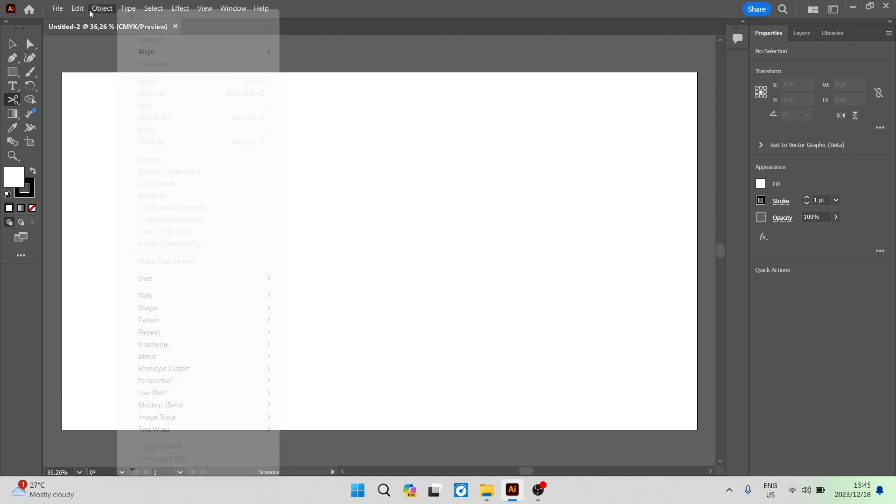
{"action": "left_click", "coordinate": [57, 9]}
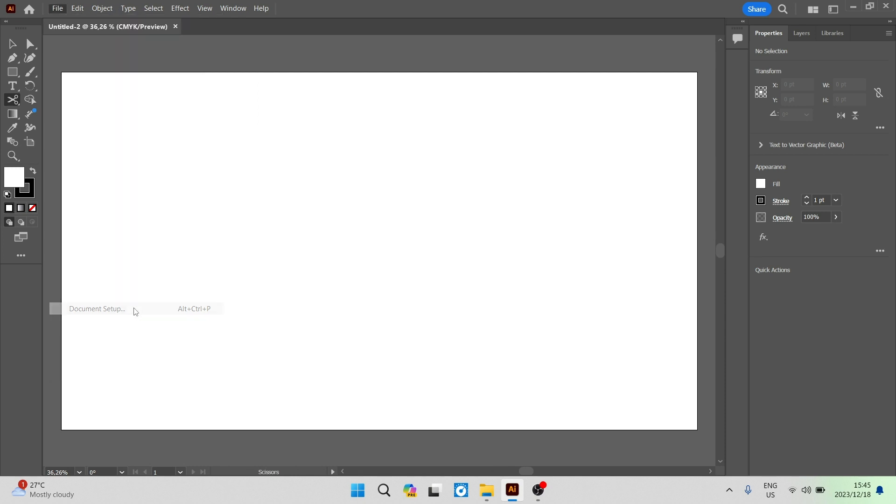
{"action": "left_click", "coordinate": [96, 309]}
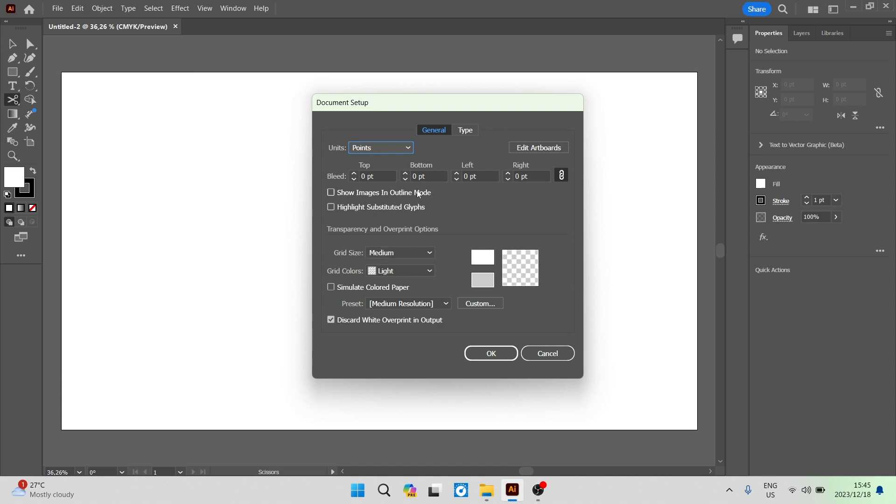
Keep units as Points and set the transparency grid size to Small.
{"action": "left_click", "coordinate": [380, 147]}
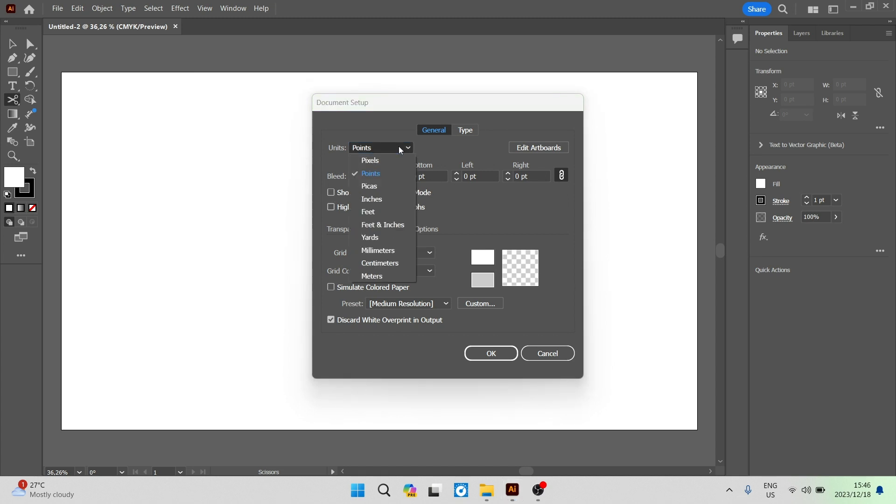
{"action": "left_click", "coordinate": [370, 174]}
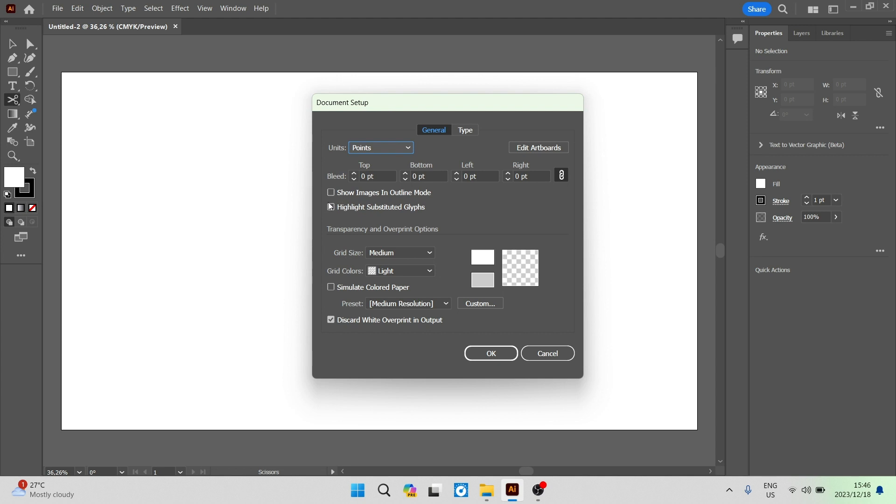
{"action": "left_click", "coordinate": [330, 207]}
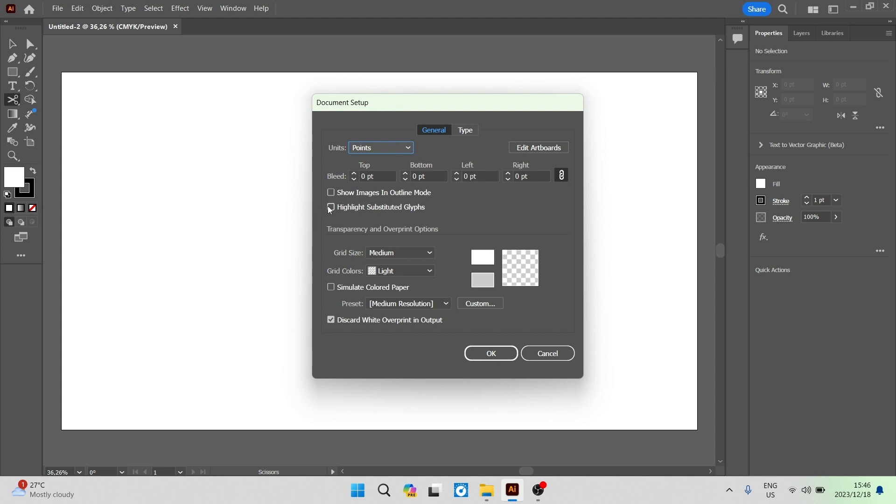
{"action": "left_click", "coordinate": [331, 207]}
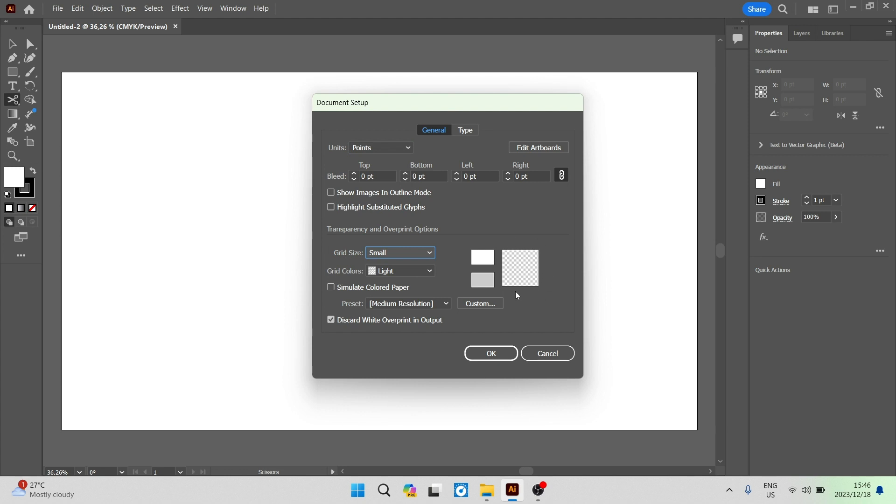
{"action": "mouse_move", "coordinate": [554, 286]}
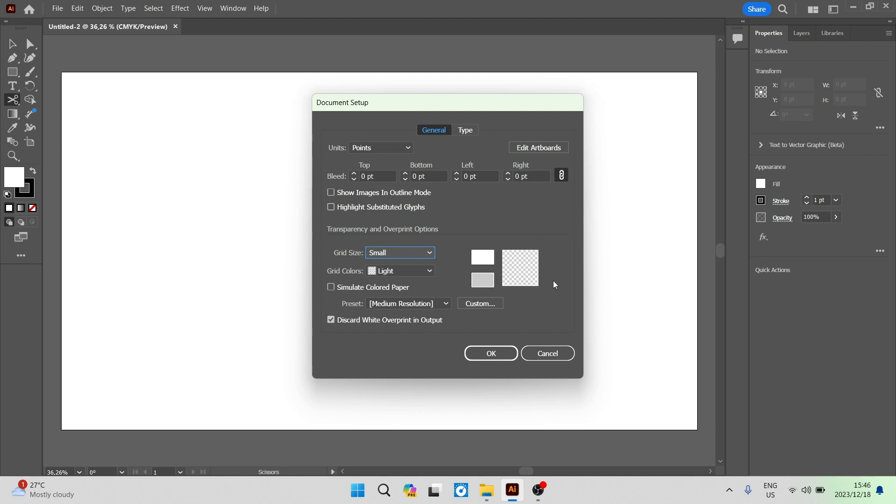
{"action": "mouse_move", "coordinate": [423, 266]}
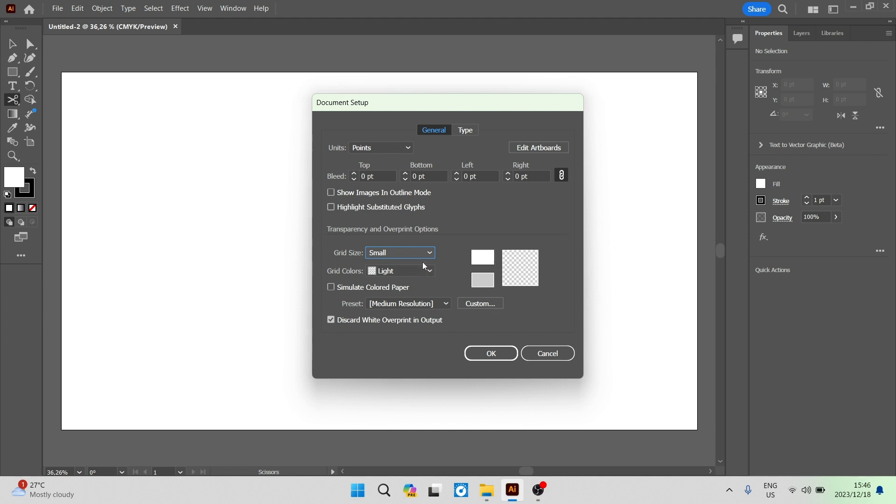
{"action": "mouse_move", "coordinate": [352, 277]}
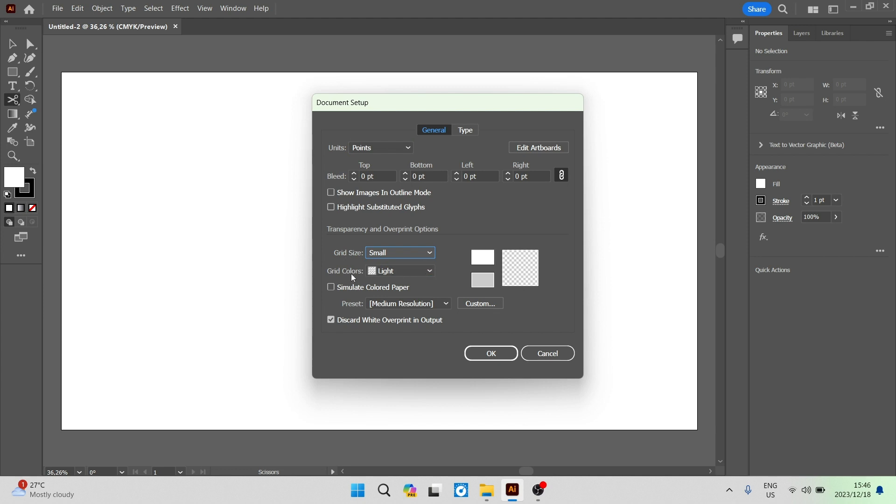
Set grid colours to the Orange preset, keeping the Medium Resolution preset.
{"action": "left_click", "coordinate": [399, 271]}
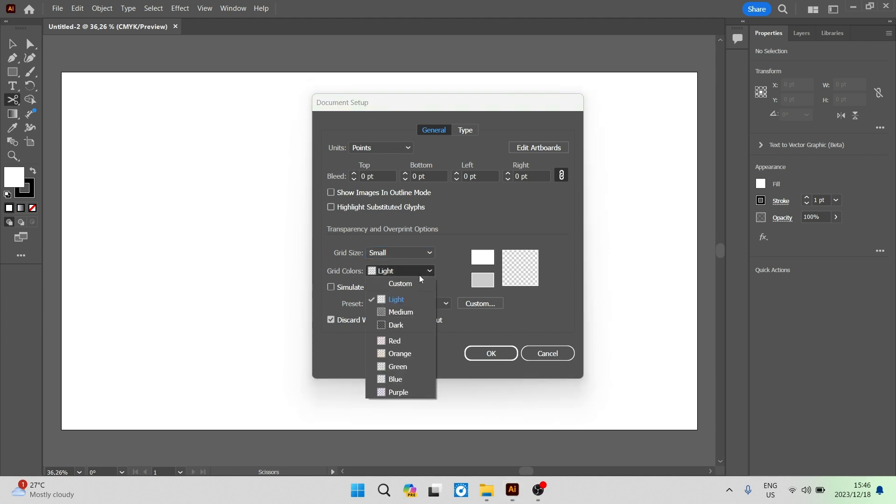
{"action": "mouse_move", "coordinate": [401, 312]}
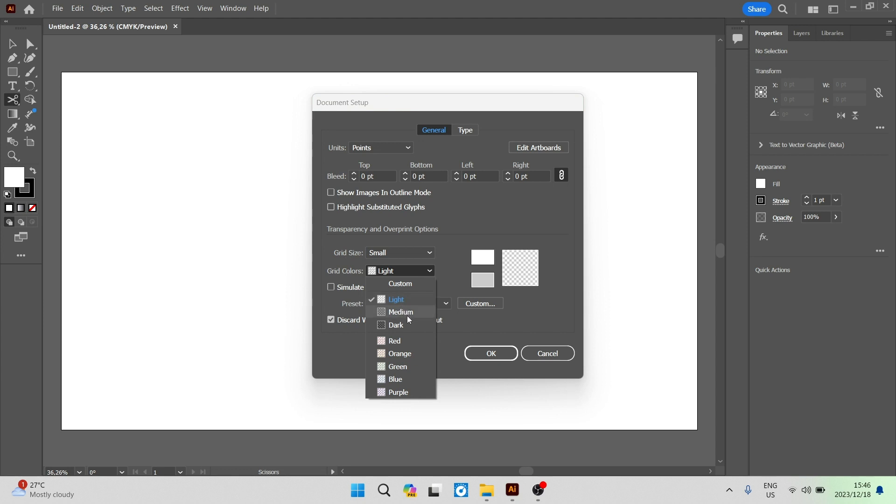
{"action": "mouse_move", "coordinate": [406, 366]}
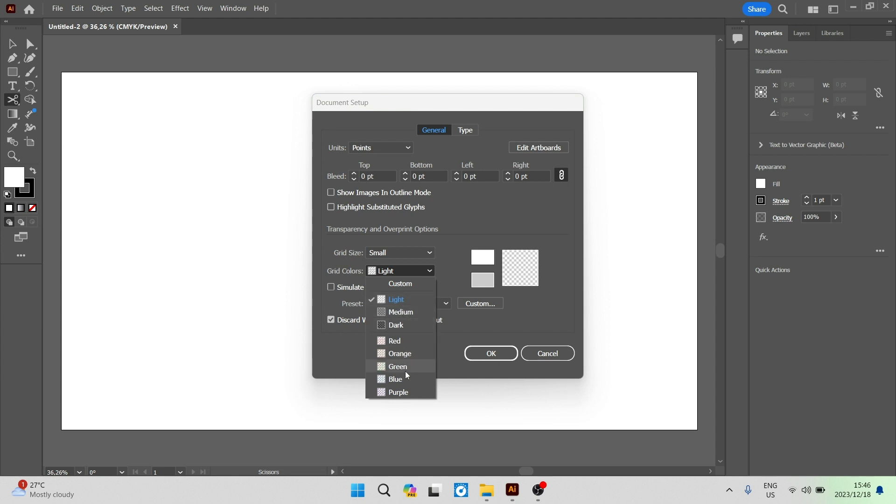
{"action": "left_click", "coordinate": [398, 353]}
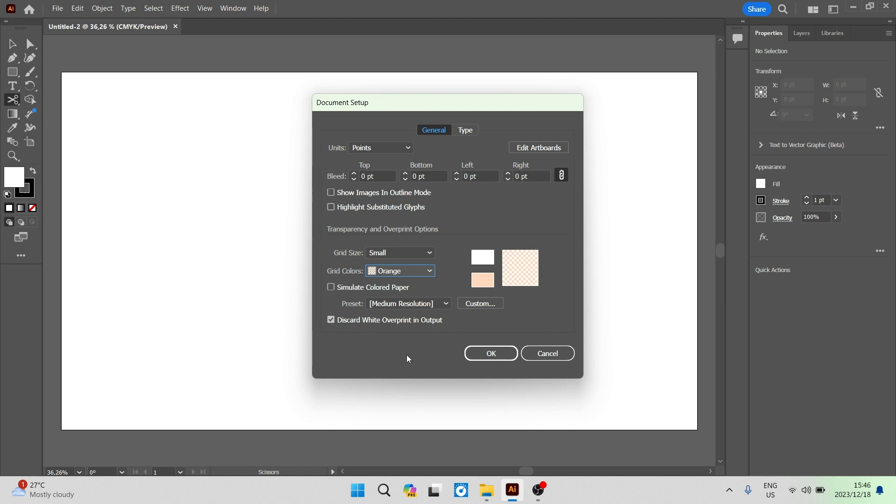
{"action": "mouse_move", "coordinate": [408, 317]}
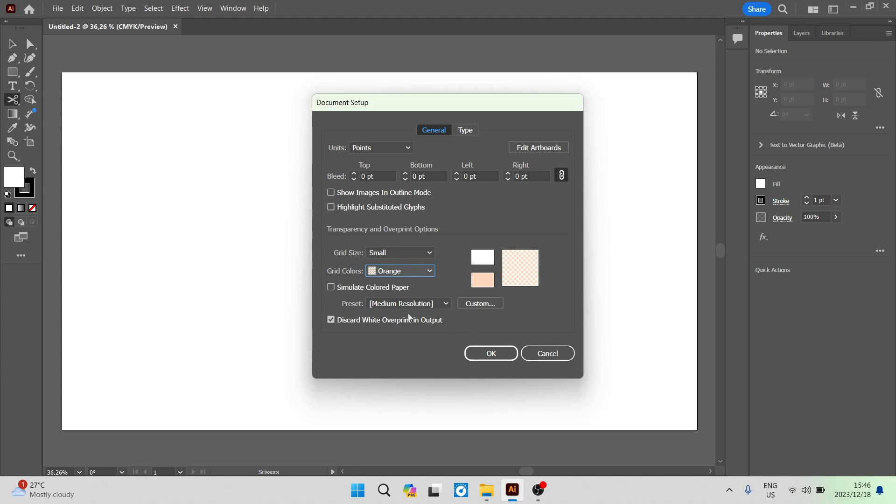
{"action": "mouse_move", "coordinate": [386, 305]}
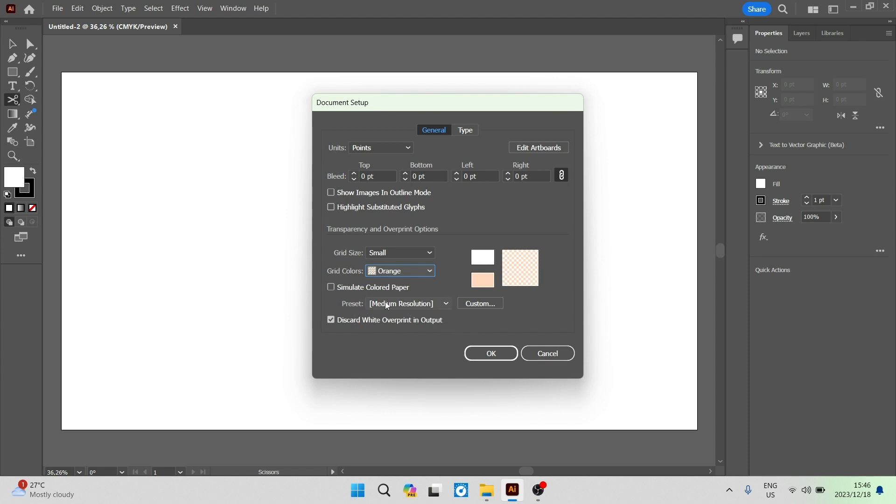
{"action": "left_click", "coordinate": [408, 302]}
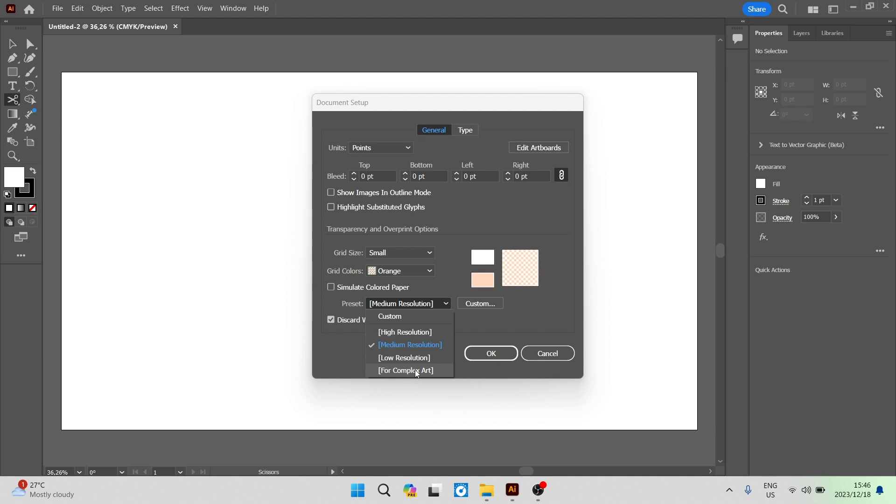
{"action": "mouse_move", "coordinate": [424, 371]}
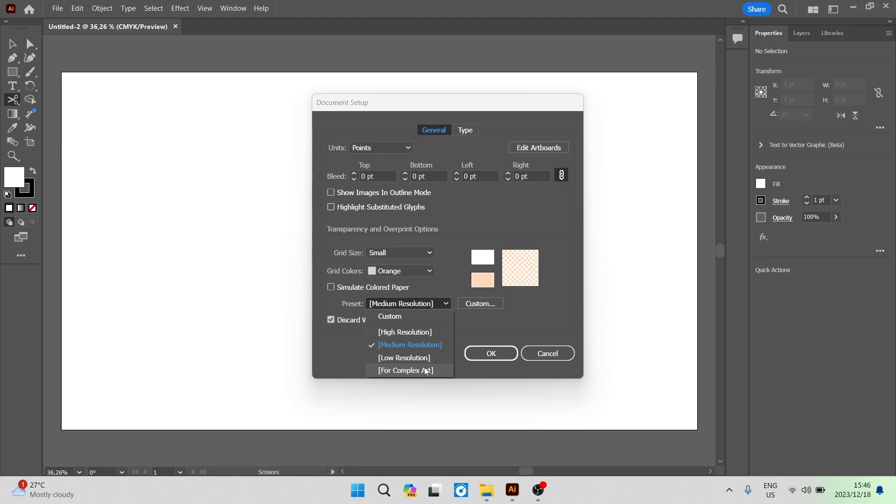
{"action": "left_click", "coordinate": [409, 344]}
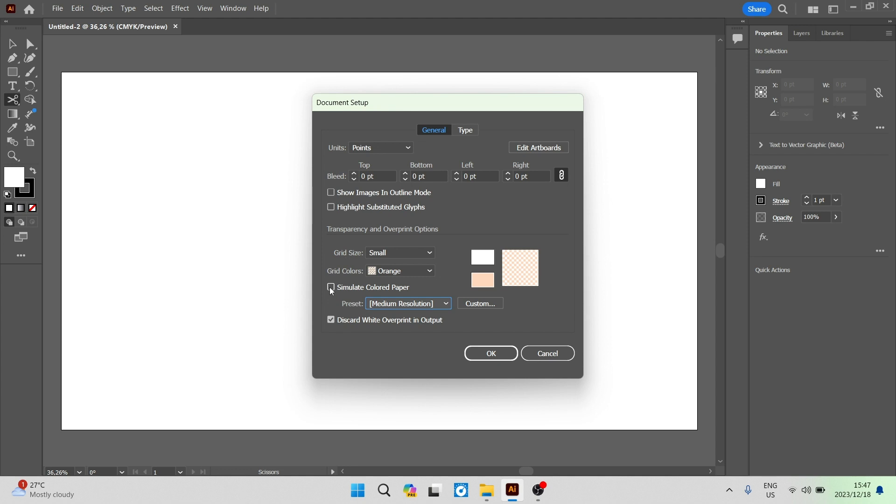
{"action": "left_click", "coordinate": [330, 287]}
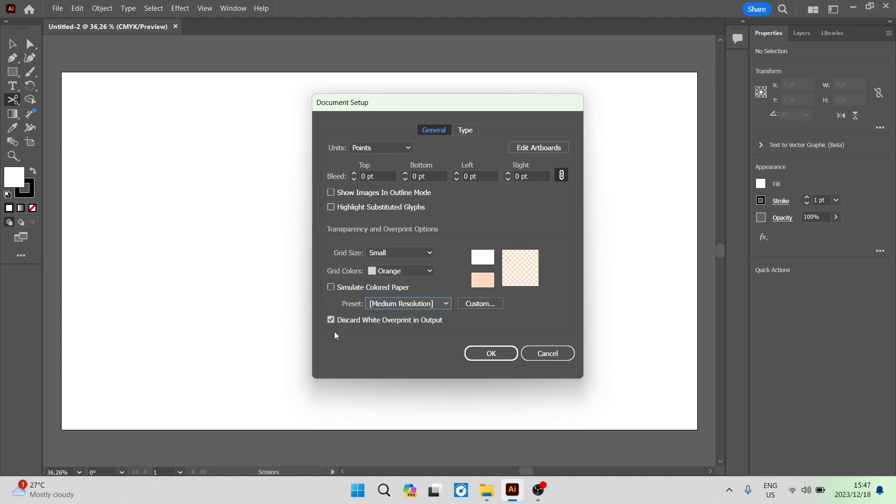
{"action": "mouse_move", "coordinate": [466, 315]}
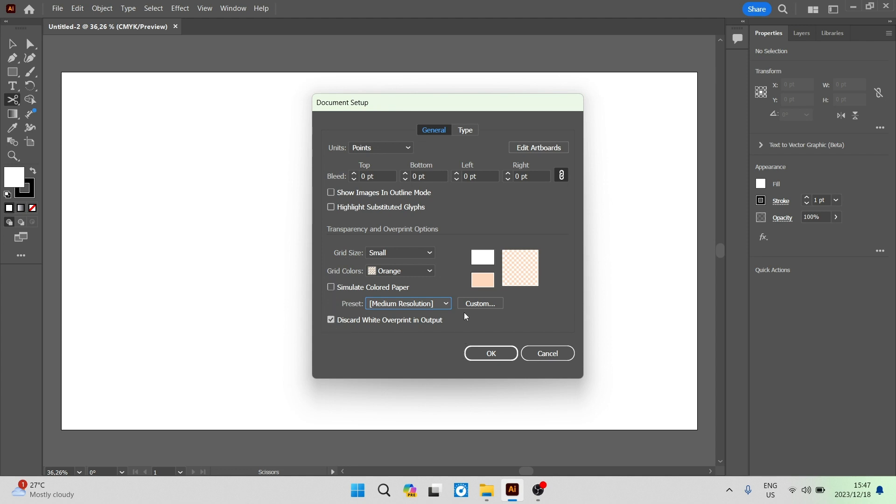
{"action": "mouse_move", "coordinate": [481, 238]}
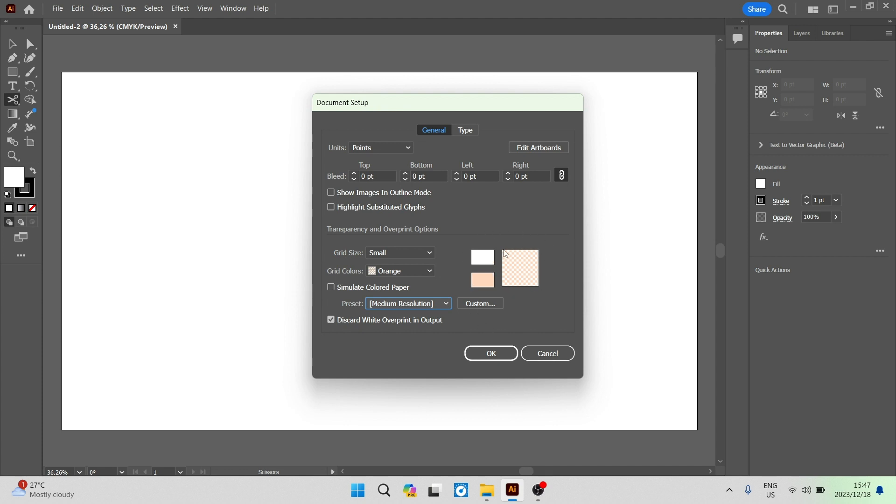
{"action": "mouse_move", "coordinate": [478, 261]}
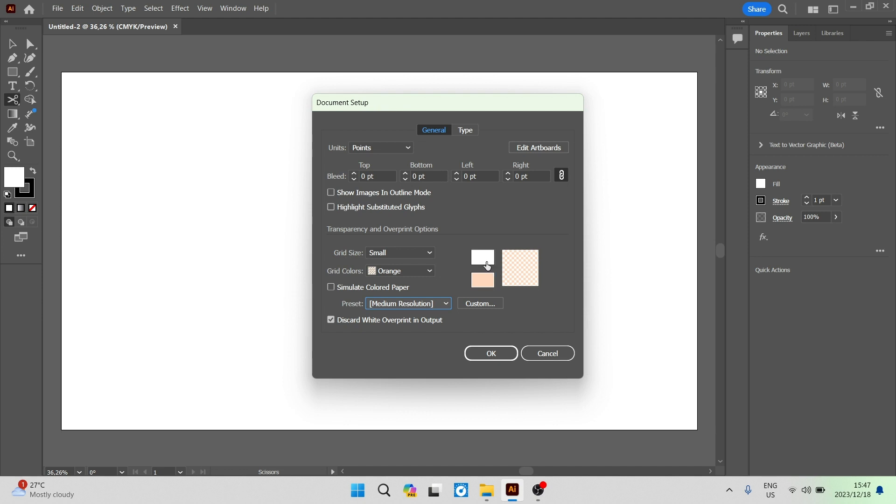
Make the first grid colour hot pink and the second grid colour black.
{"action": "left_click", "coordinate": [482, 257]}
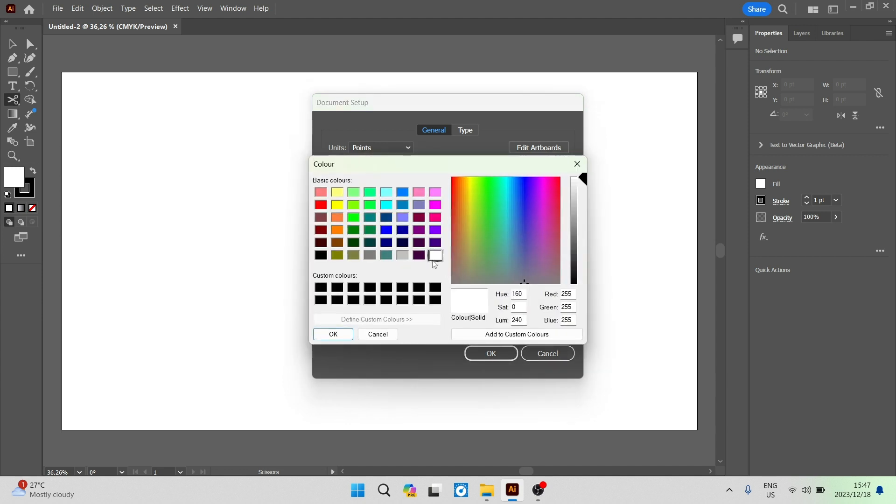
{"action": "left_click", "coordinate": [434, 217]}
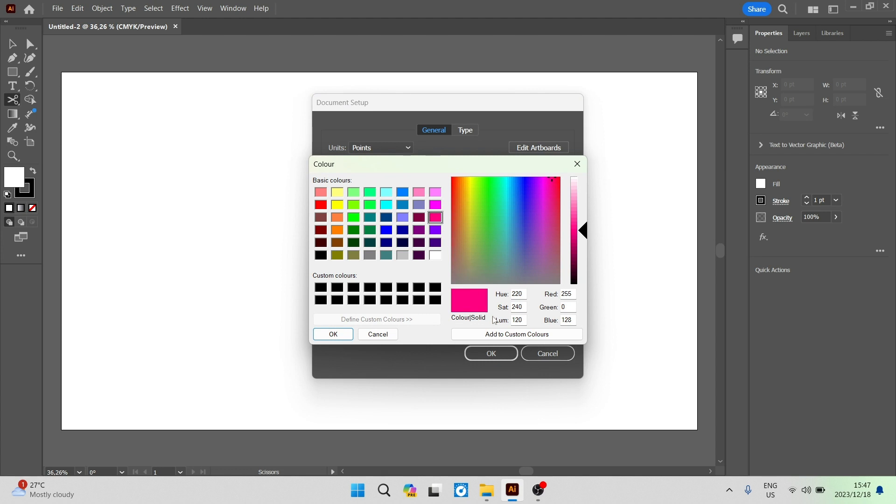
{"action": "left_click", "coordinate": [332, 334]}
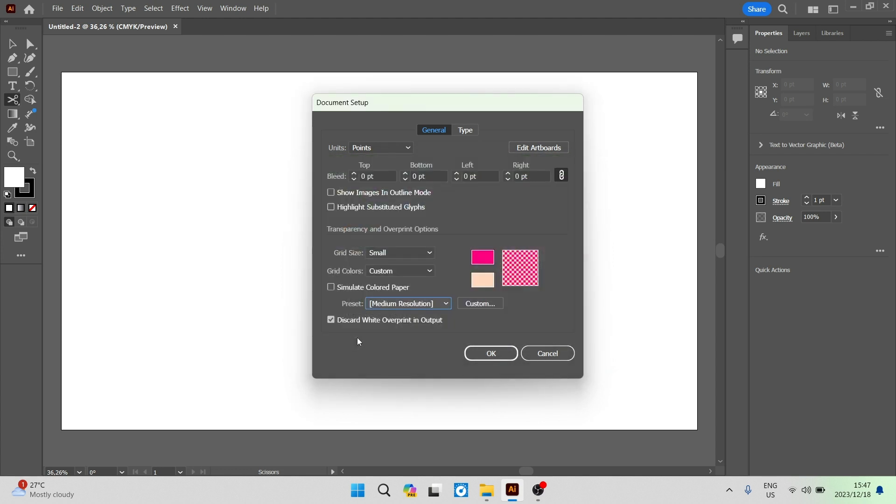
{"action": "left_click", "coordinate": [481, 279]}
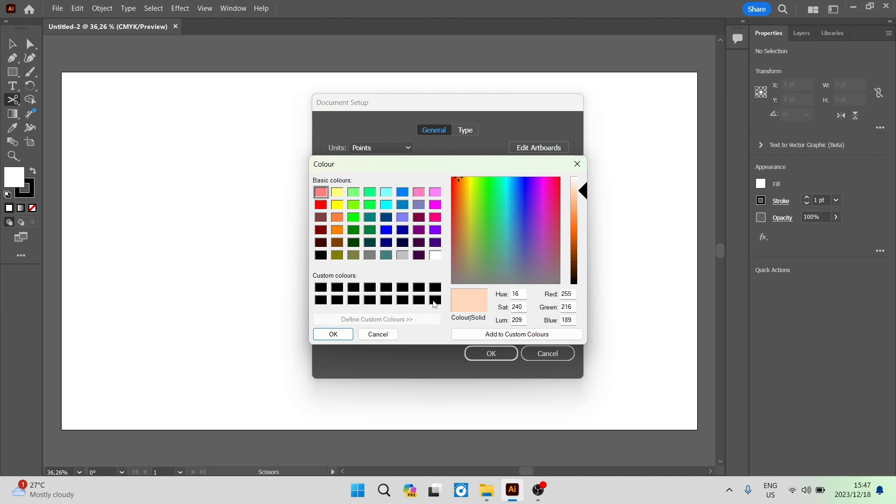
{"action": "left_click", "coordinate": [543, 248]}
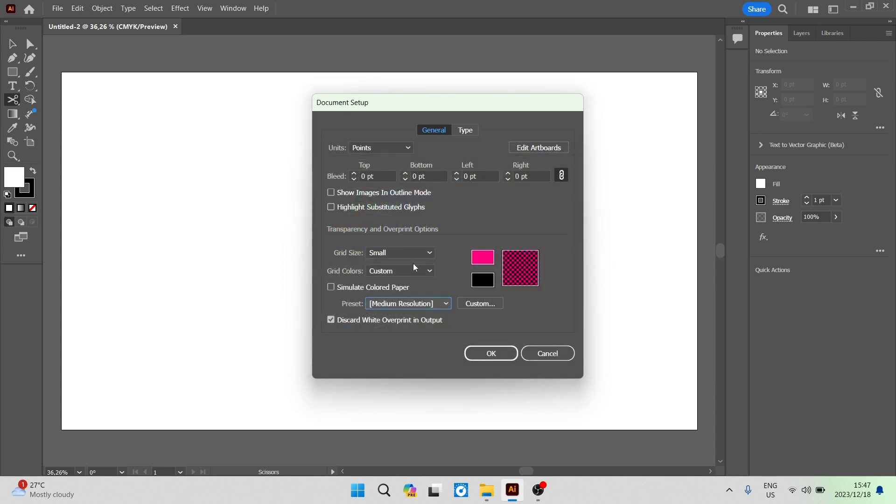
{"action": "left_click", "coordinate": [398, 253]}
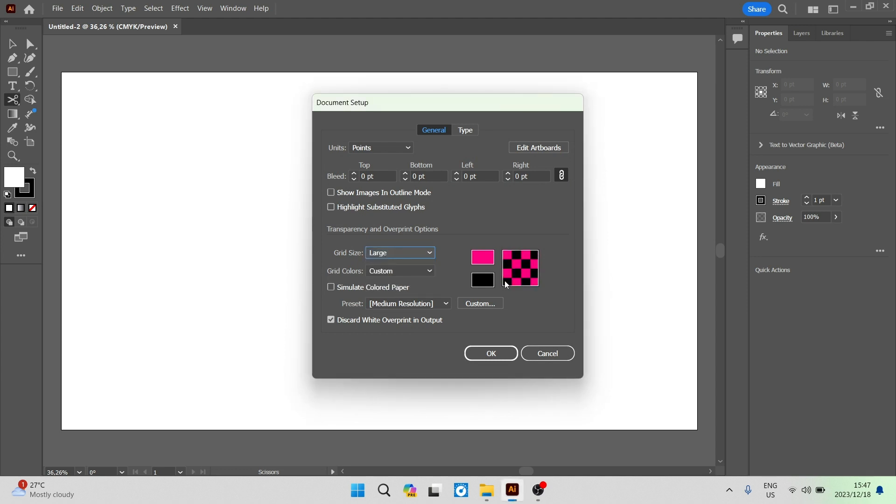
{"action": "left_click", "coordinate": [400, 253]}
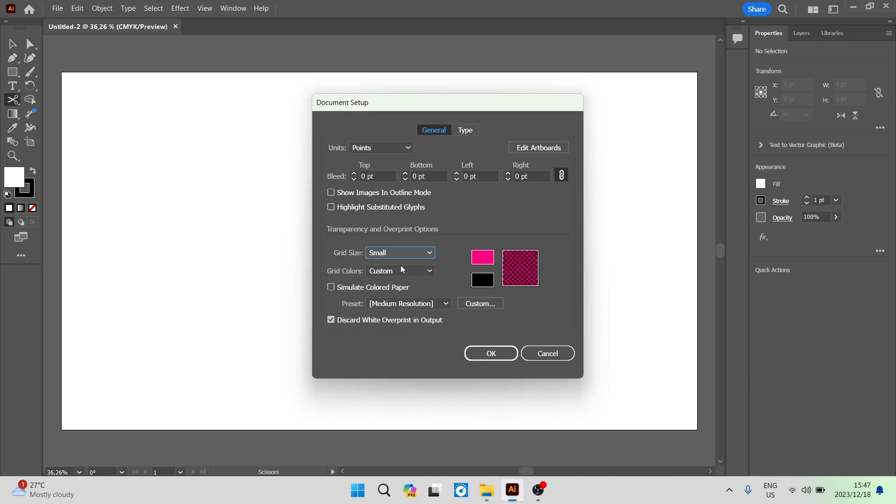
{"action": "mouse_move", "coordinate": [478, 296]}
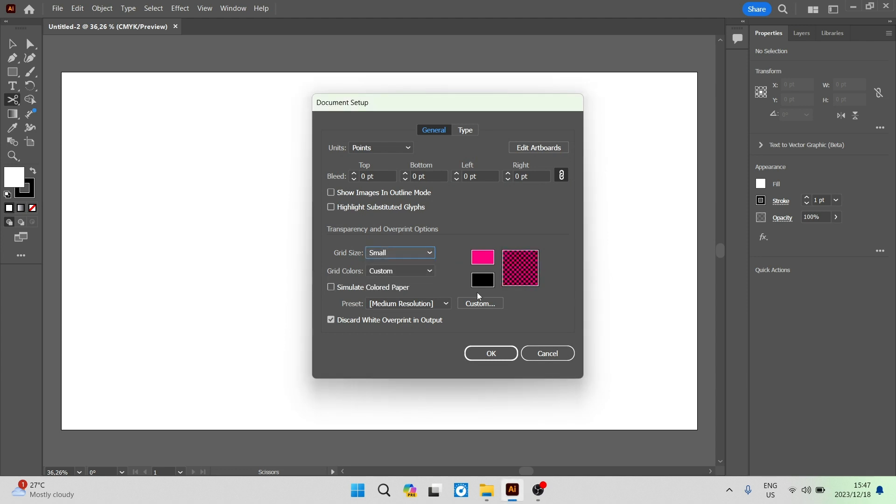
{"action": "mouse_move", "coordinate": [474, 213]}
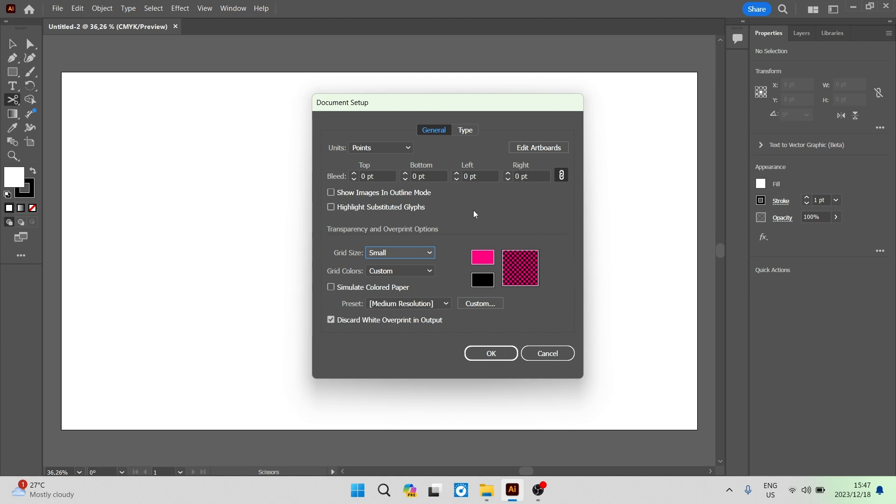
{"action": "mouse_move", "coordinate": [224, 181]}
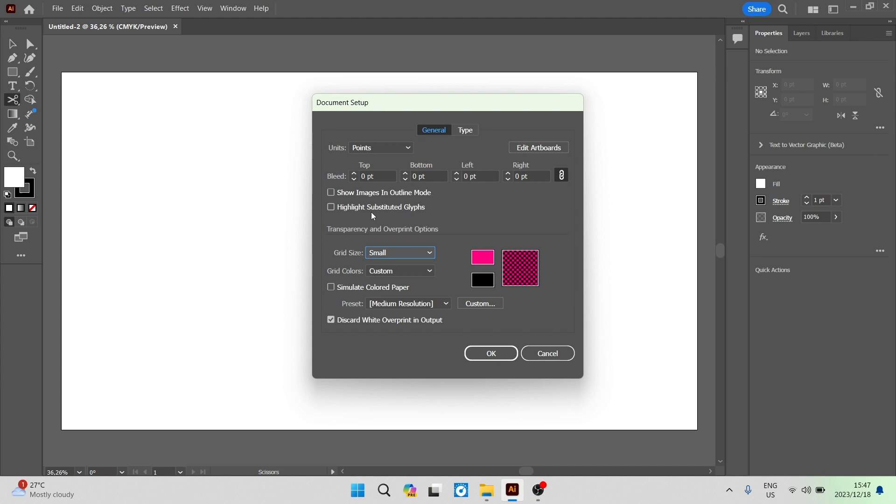
{"action": "mouse_move", "coordinate": [259, 225]}
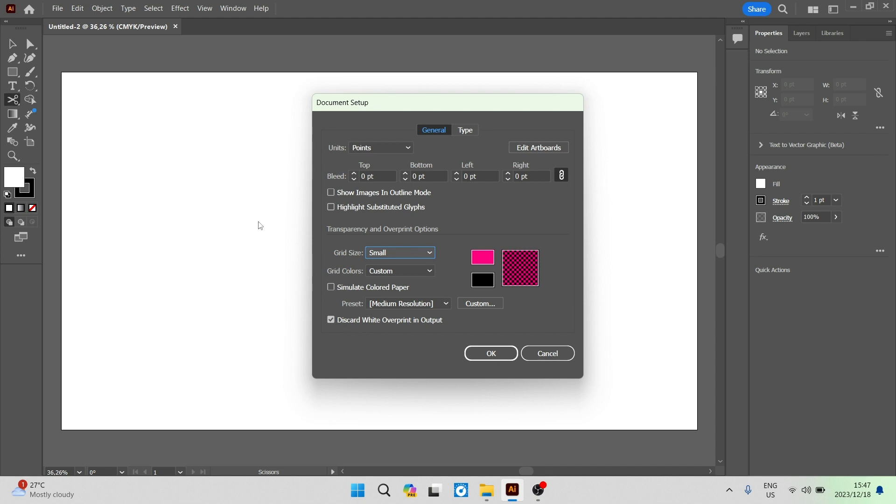